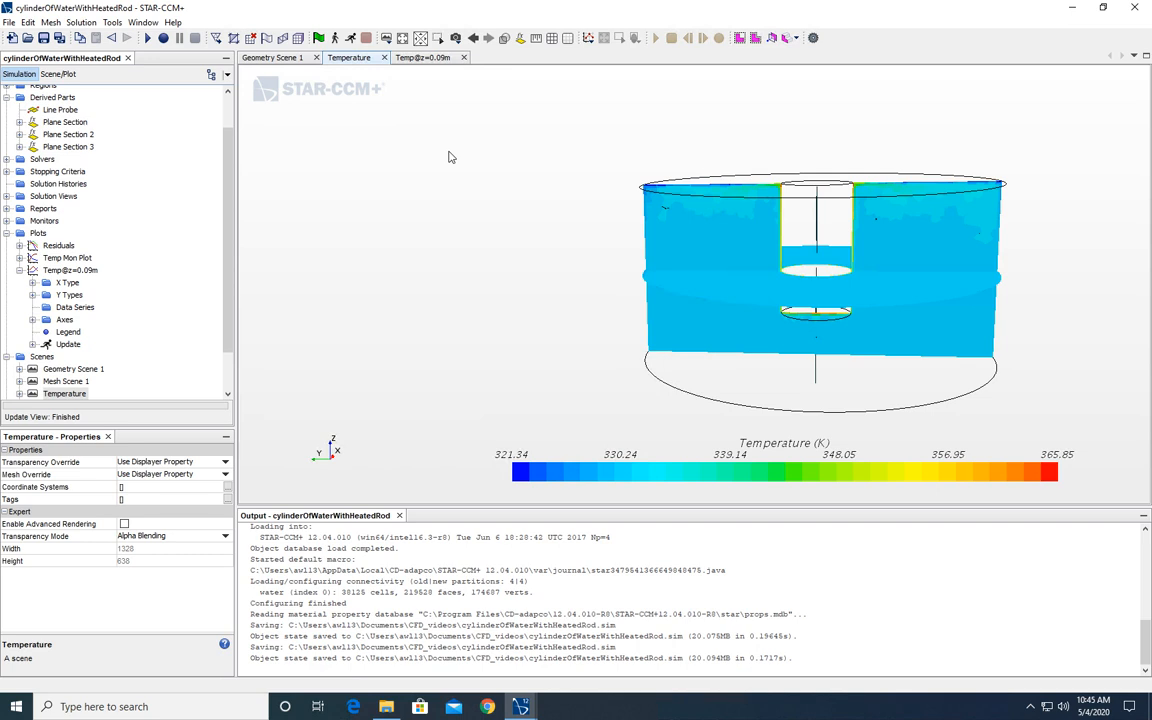
mouse_move(62, 233)
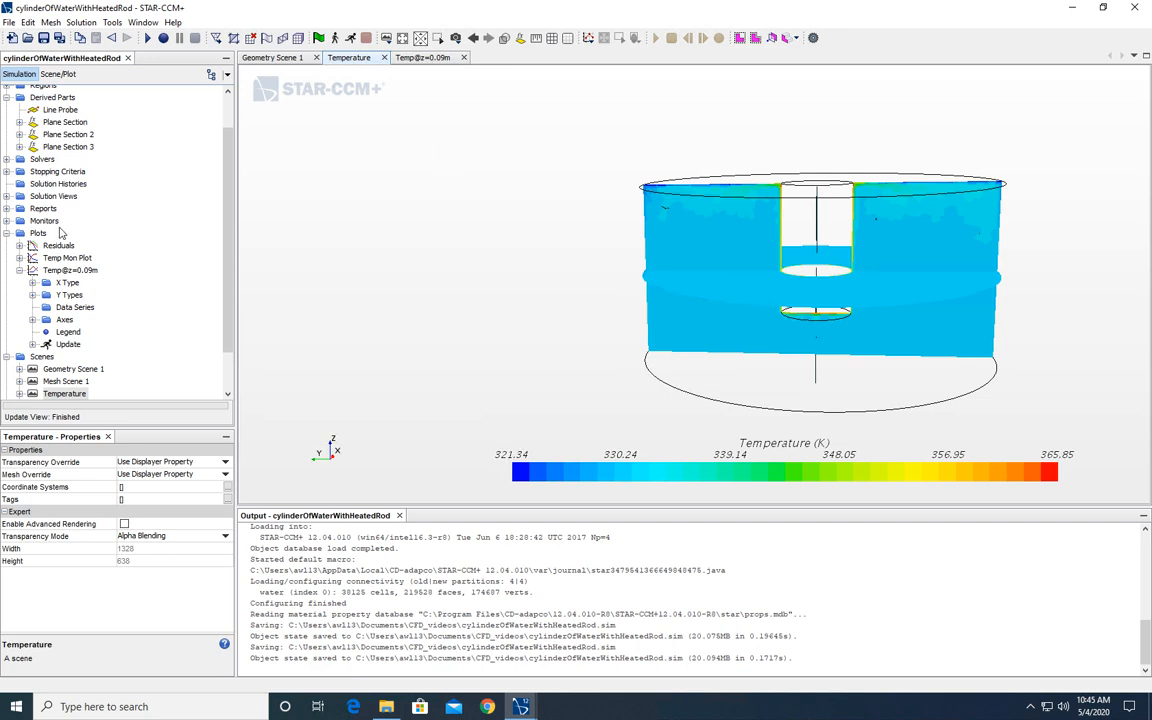
mouse_move(38, 233)
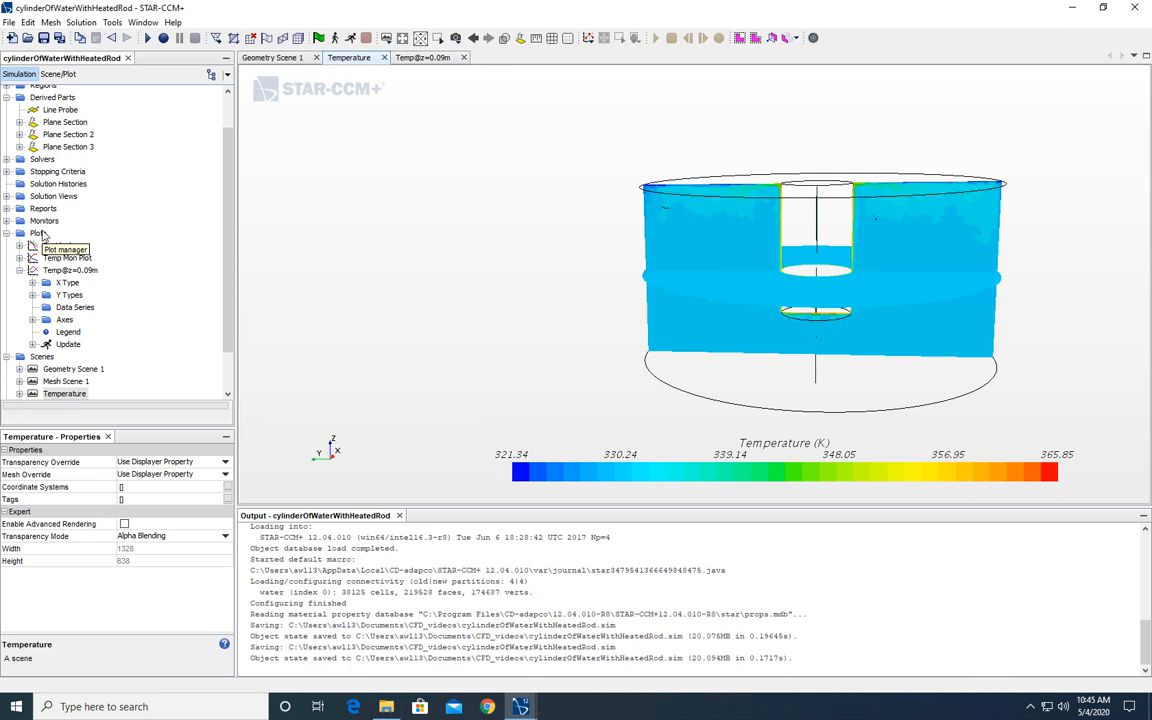
mouse_move(59, 245)
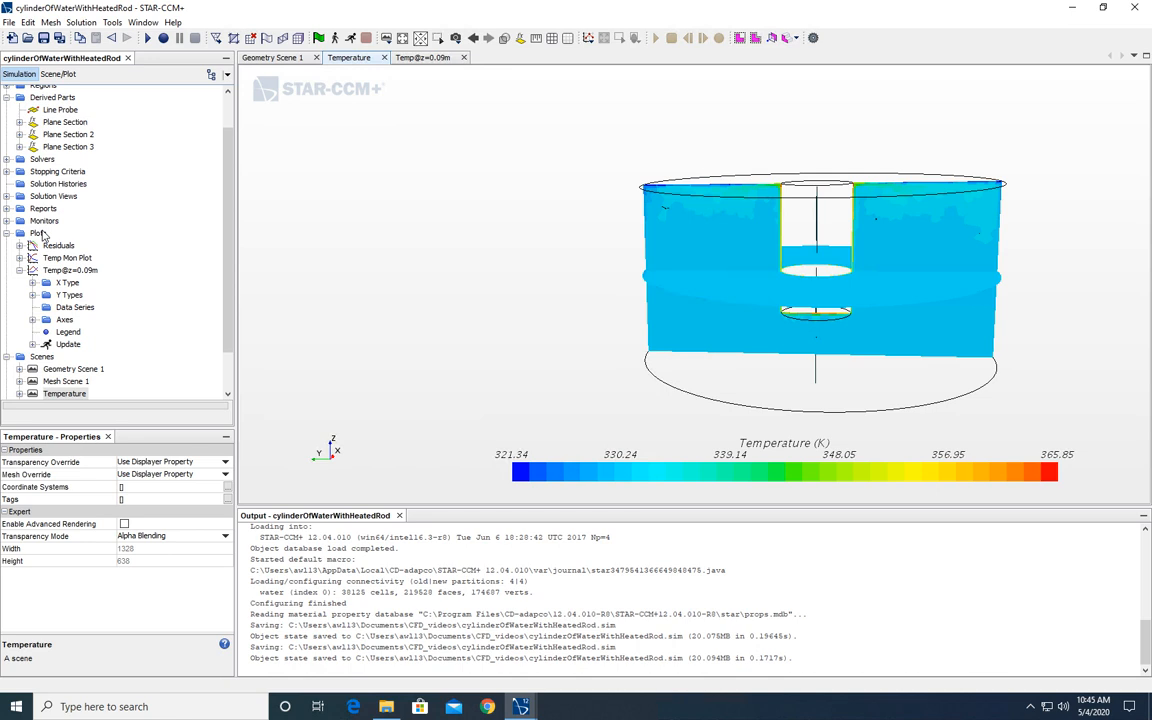
Step: Select Line Probe under Derived Parts to highlight it across the water domain
left_click(61, 109)
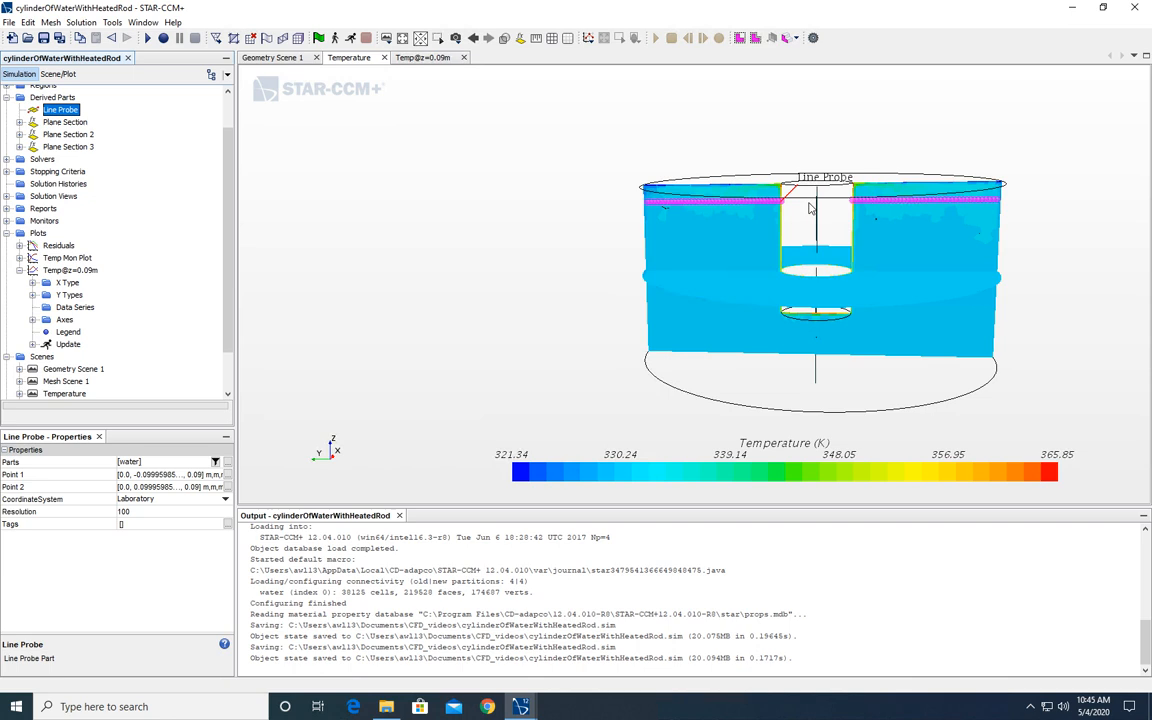
mouse_move(645, 208)
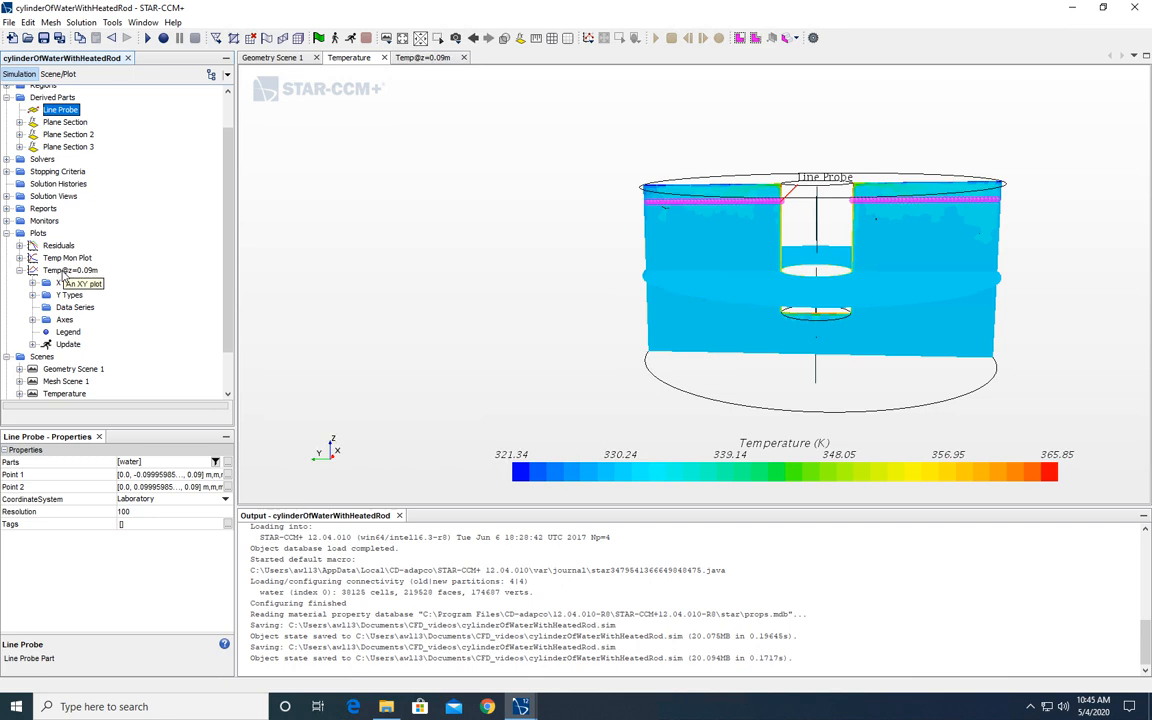
Step: Create a new XY plot from the Plots node
left_click(38, 233)
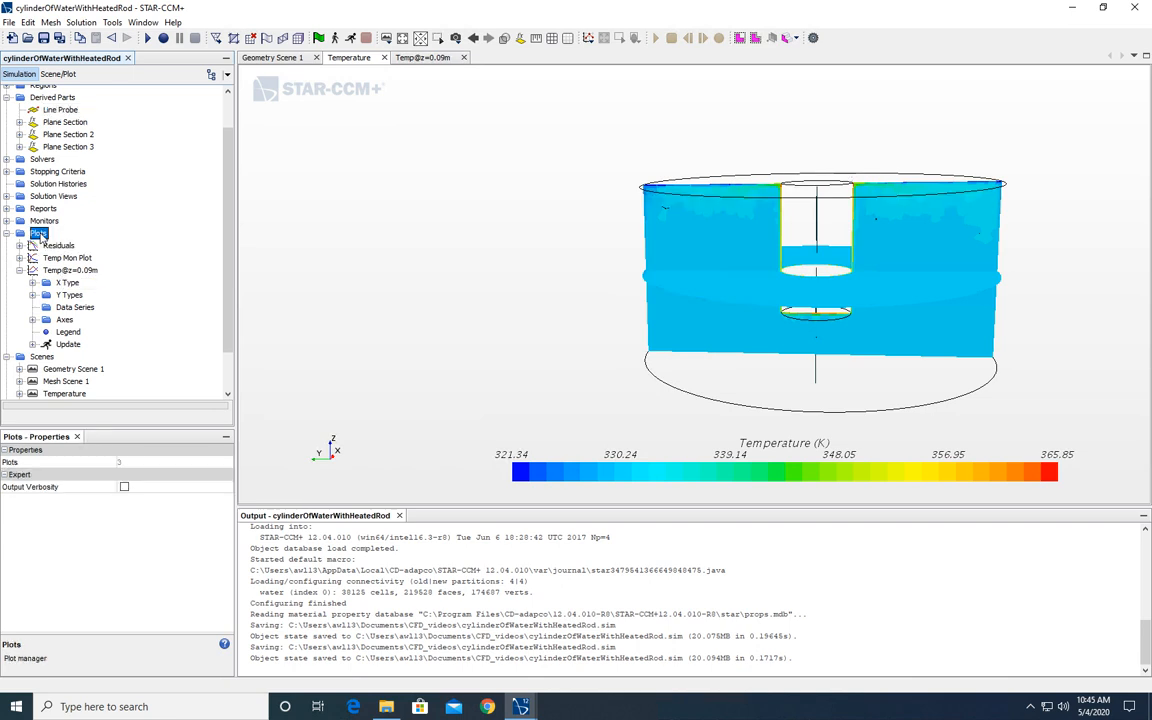
right_click(38, 233)
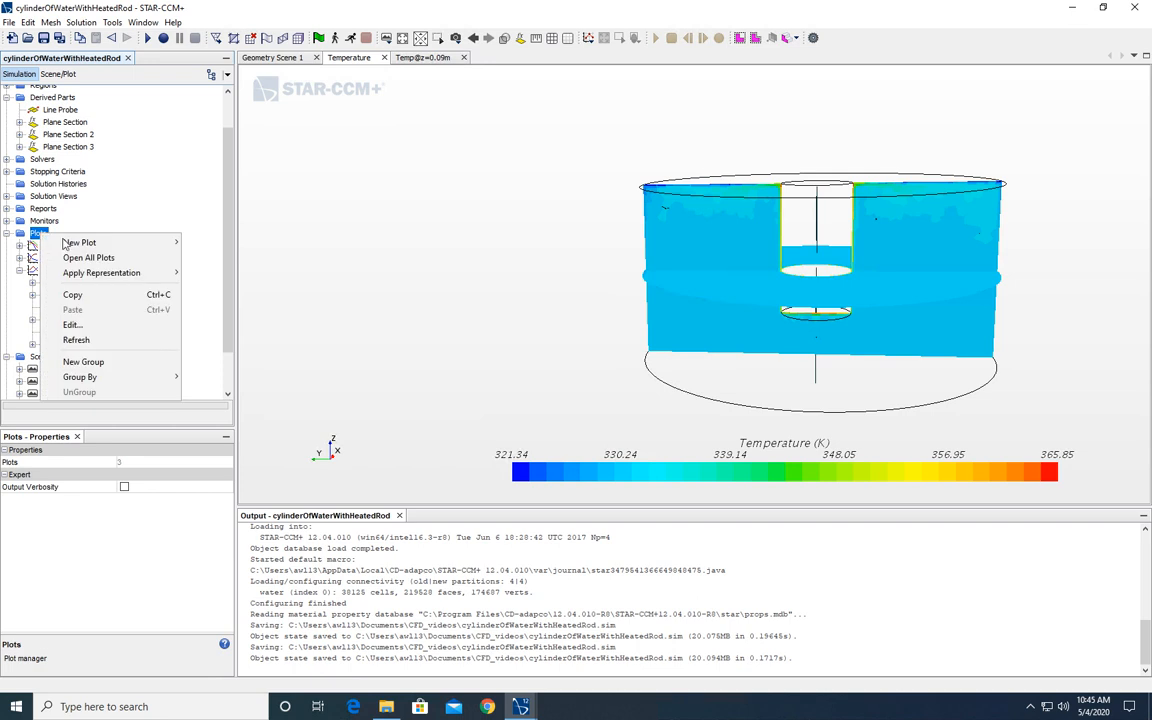
mouse_move(79, 242)
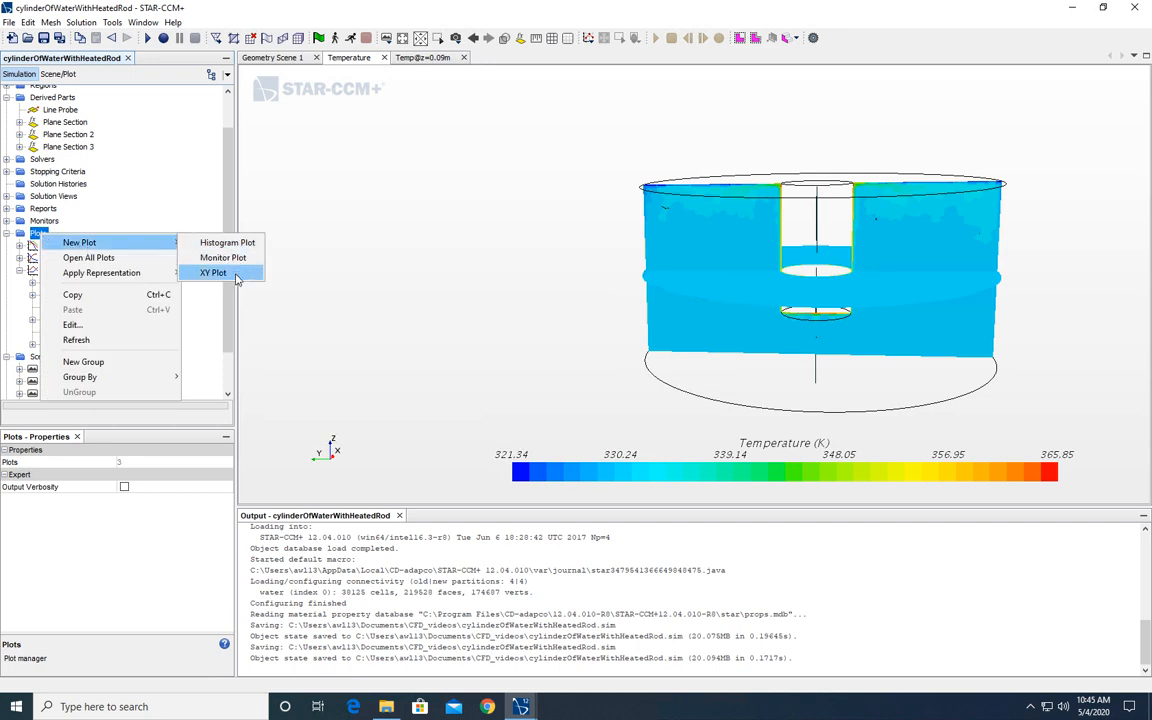
left_click(213, 273)
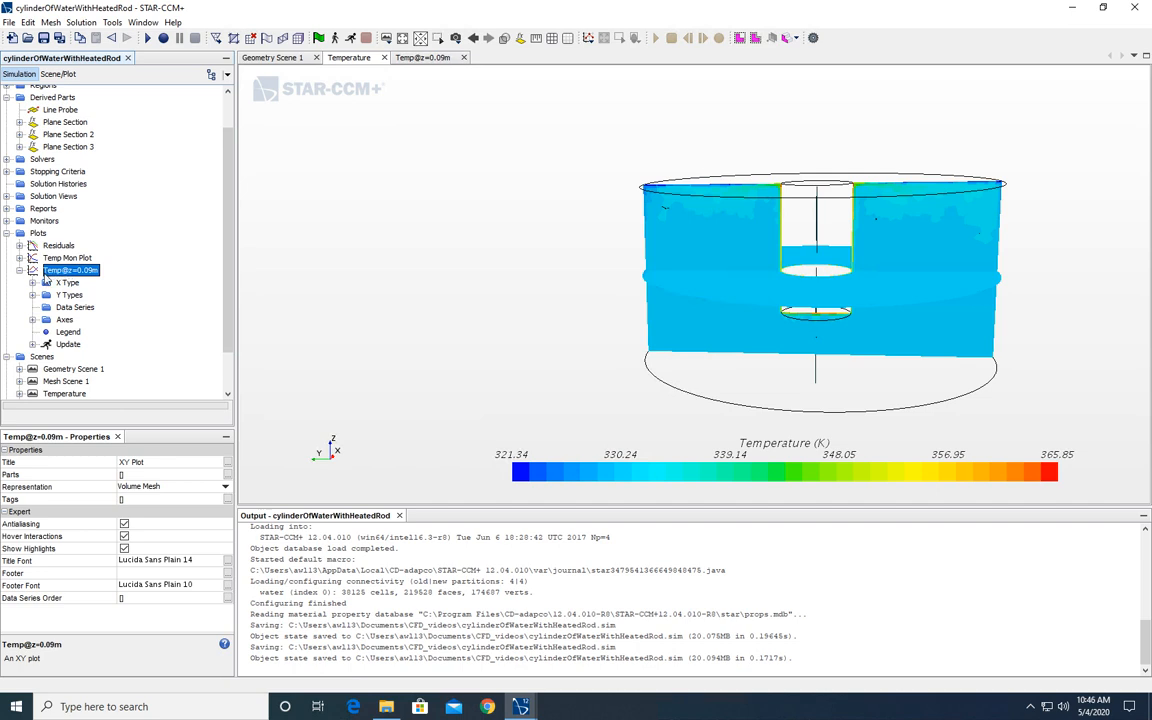
mouse_move(79, 282)
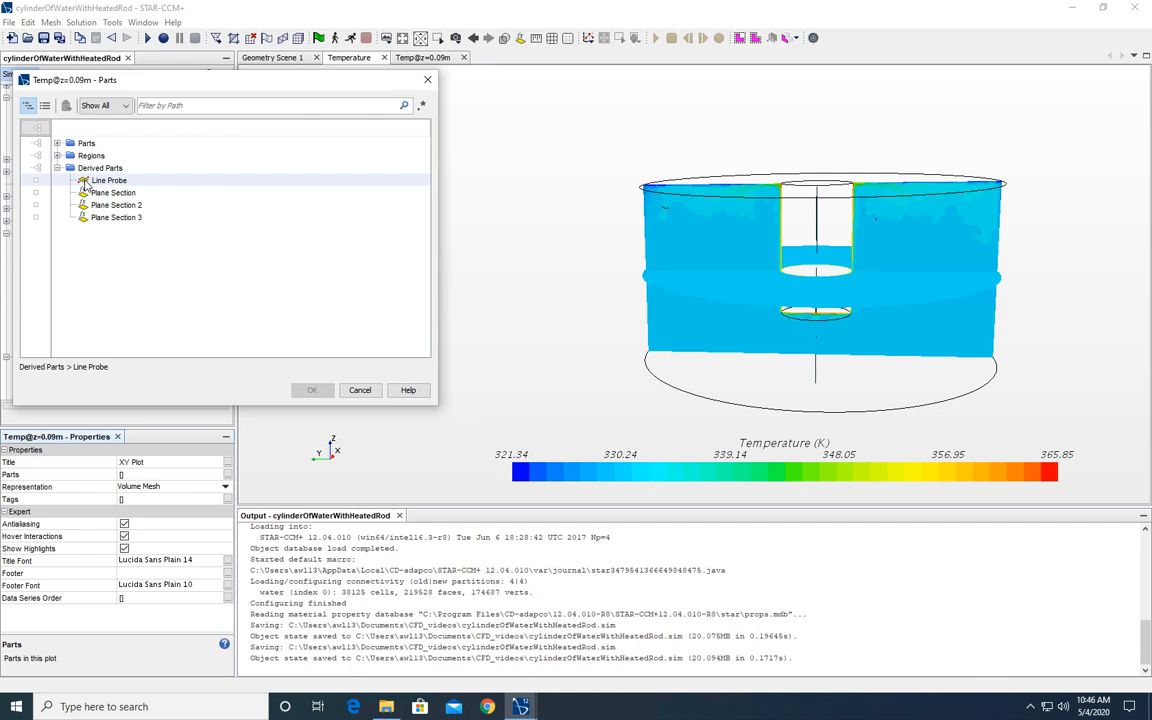
Step: Assign Line Probe as the XY plot's part and expand its Y Types
left_click(113, 192)
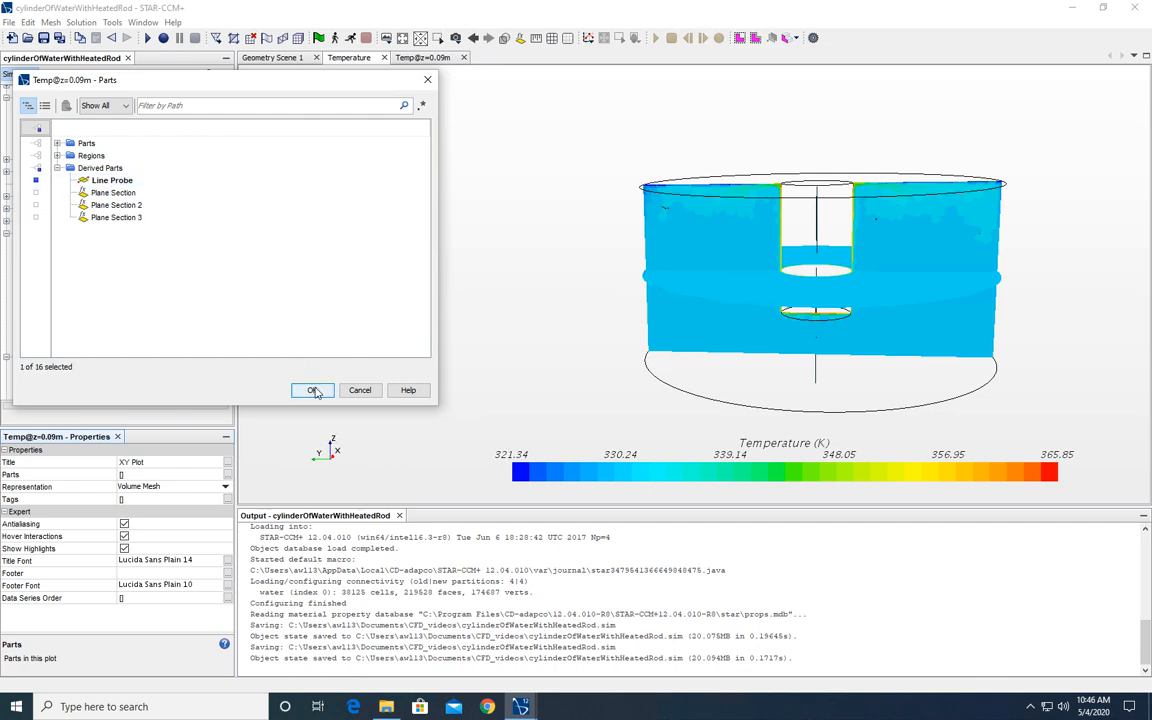
left_click(313, 390)
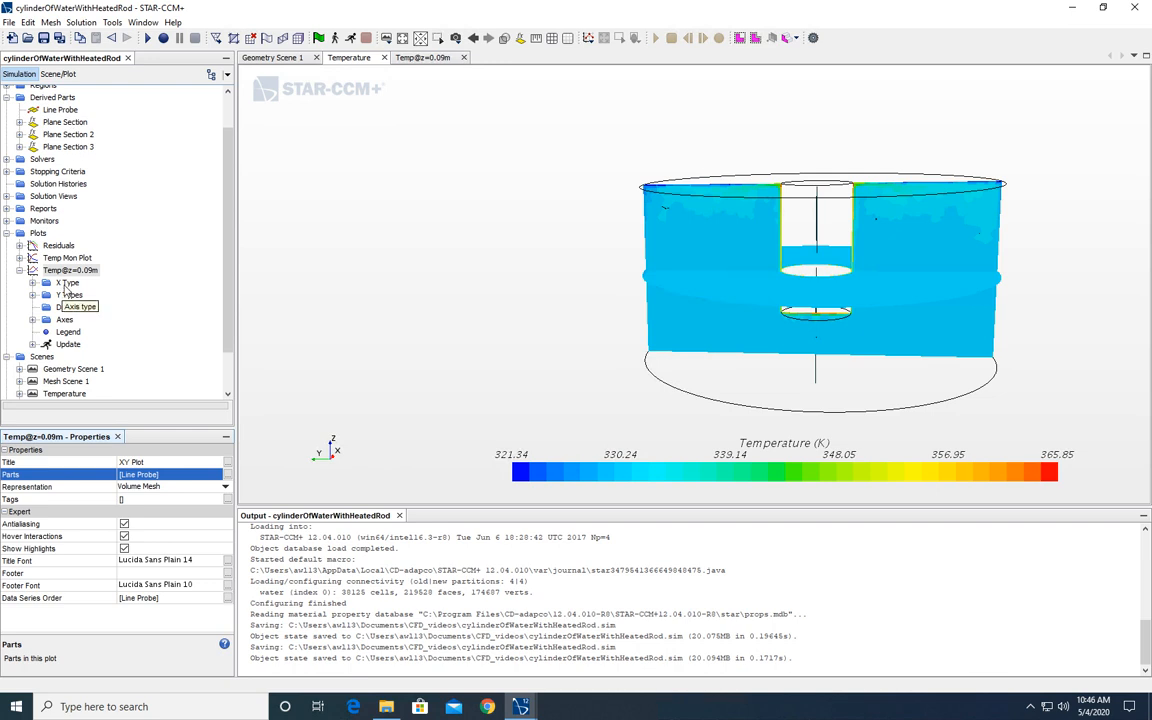
left_click(429, 57)
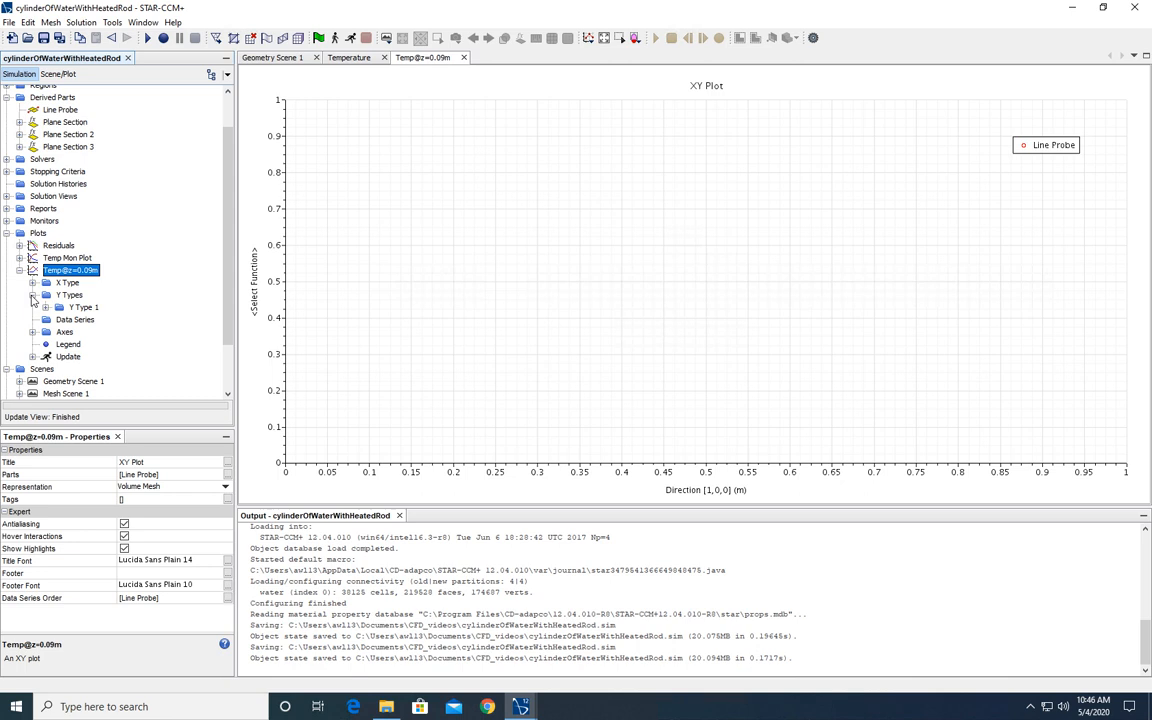
Step: Set Y Type 1's scalar field function to Temperature
left_click(33, 307)
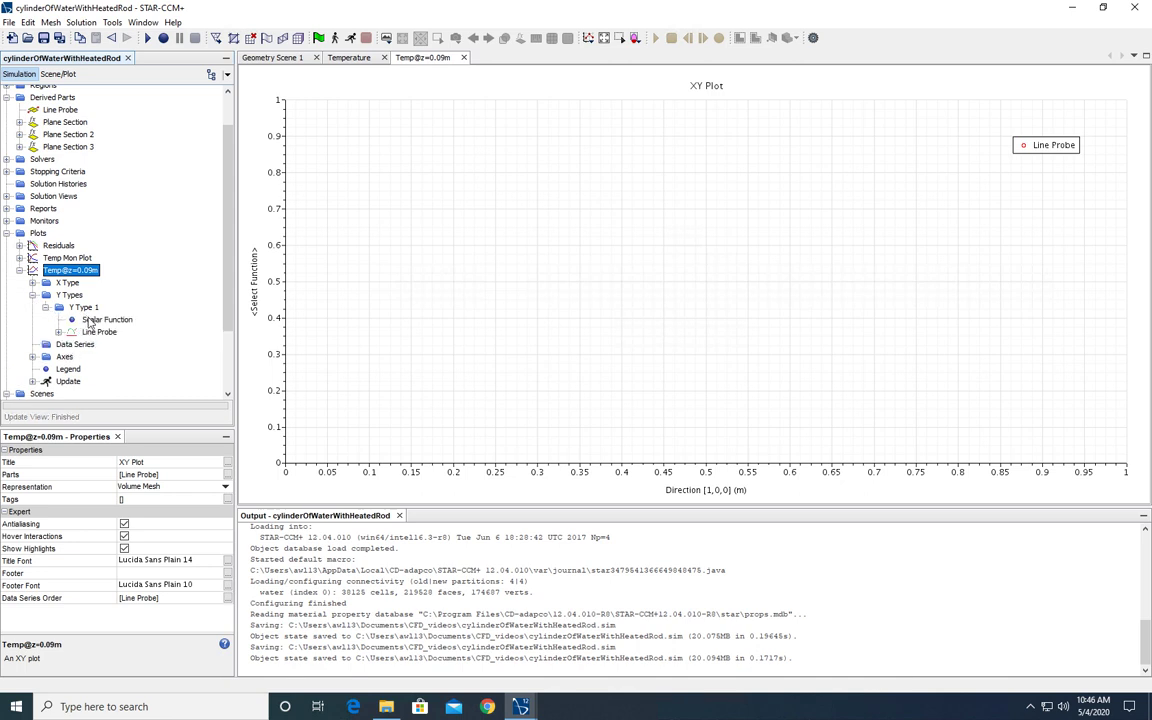
left_click(105, 319)
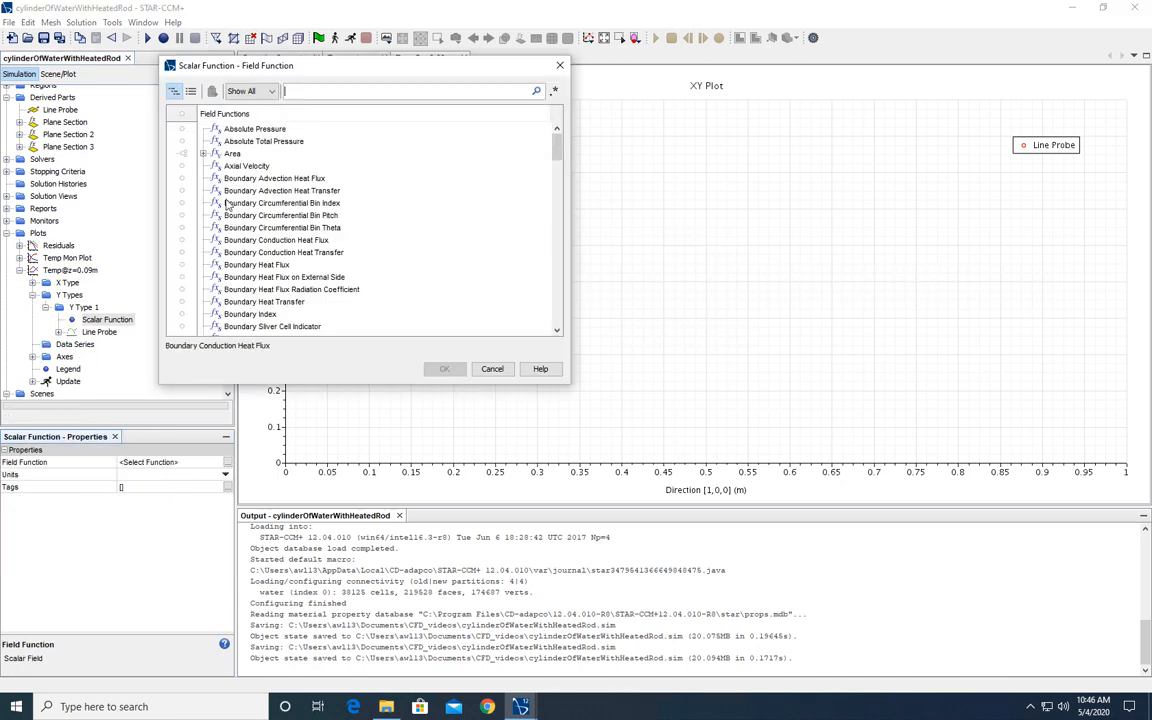
scroll("down", 3)
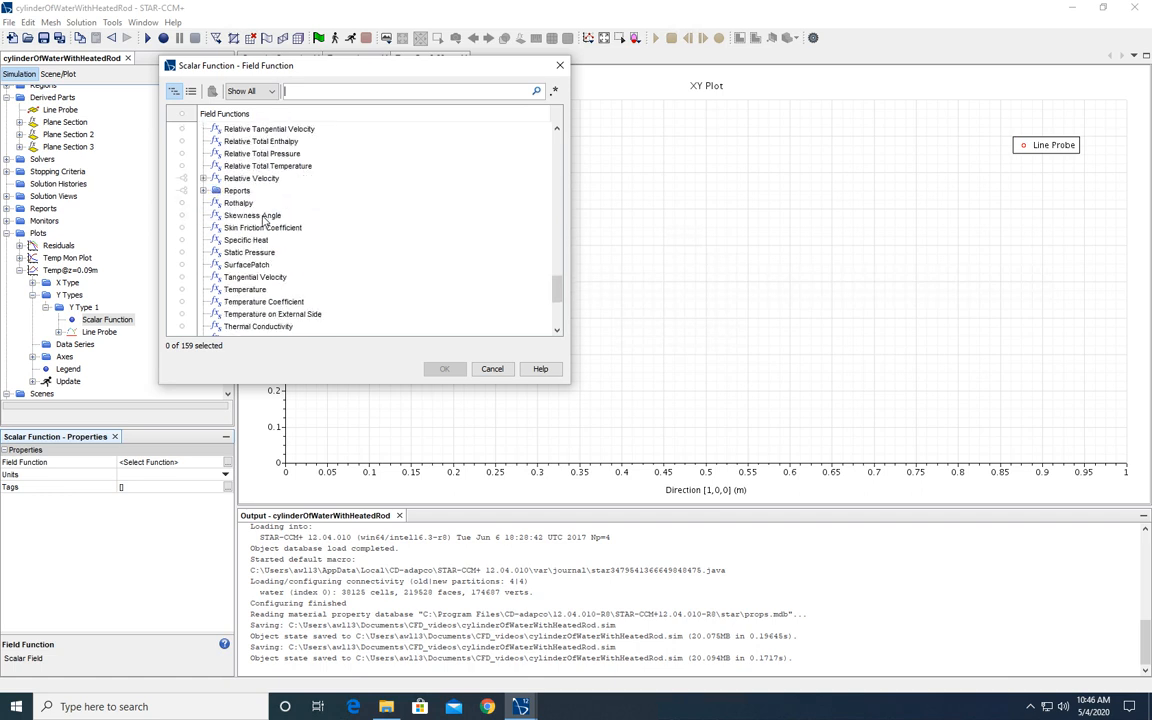
left_click(245, 289)
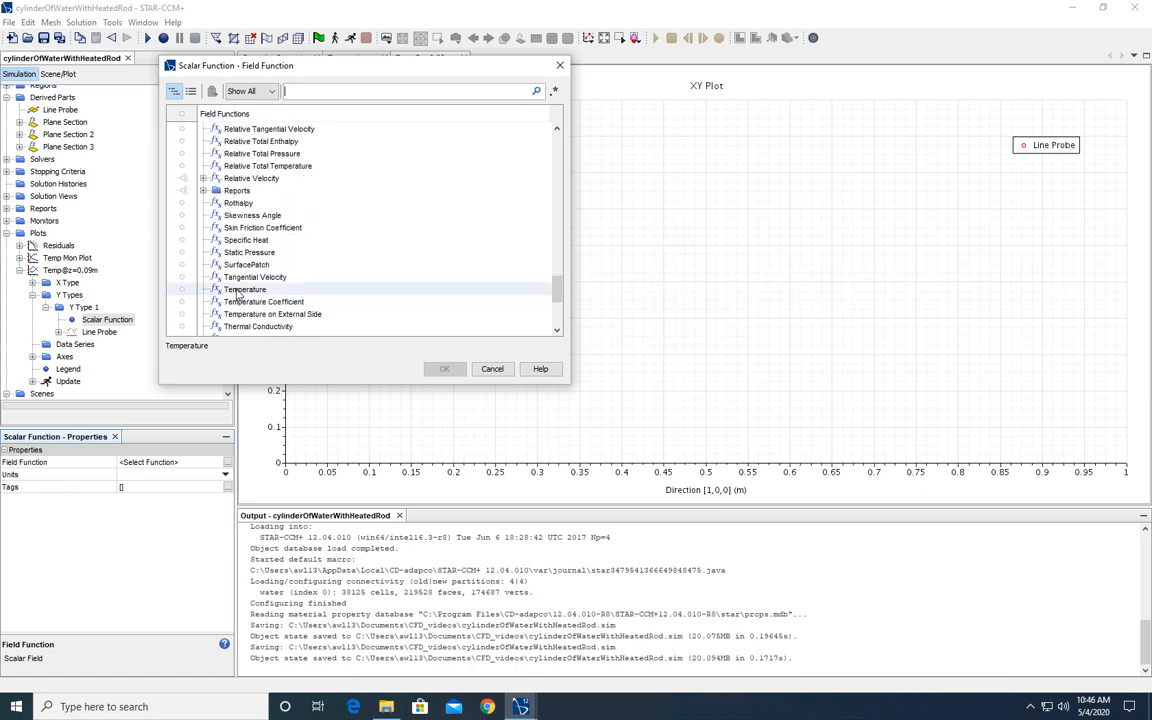
left_click(444, 369)
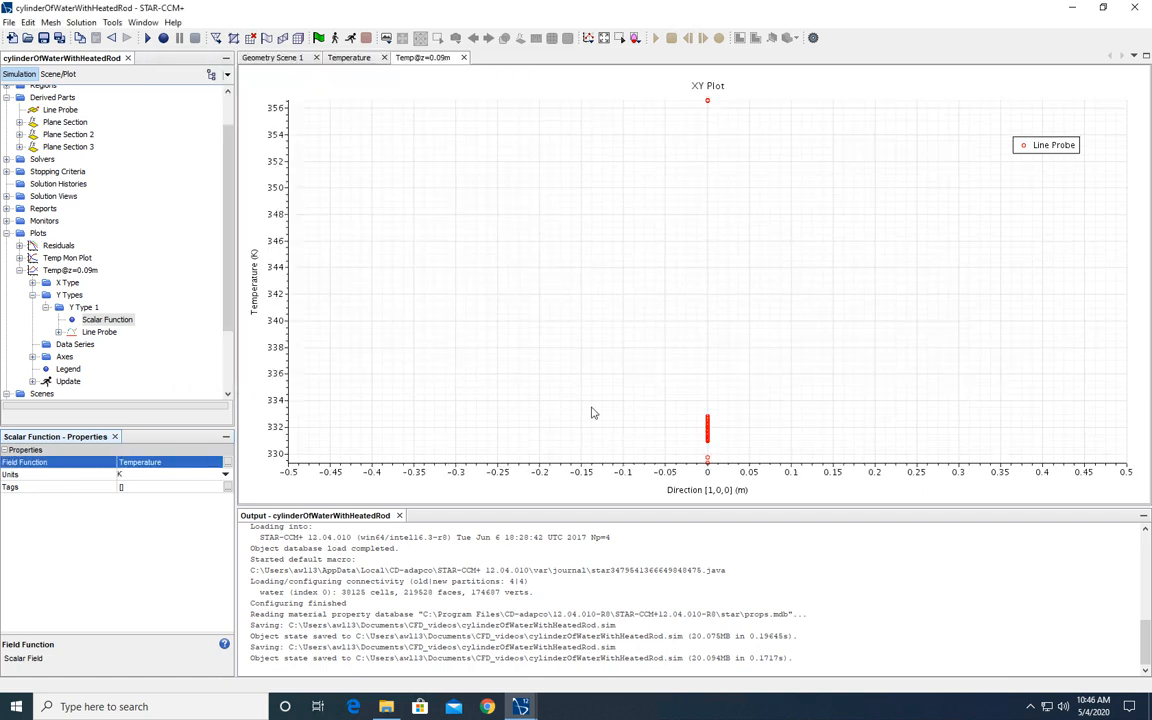
mouse_move(728, 286)
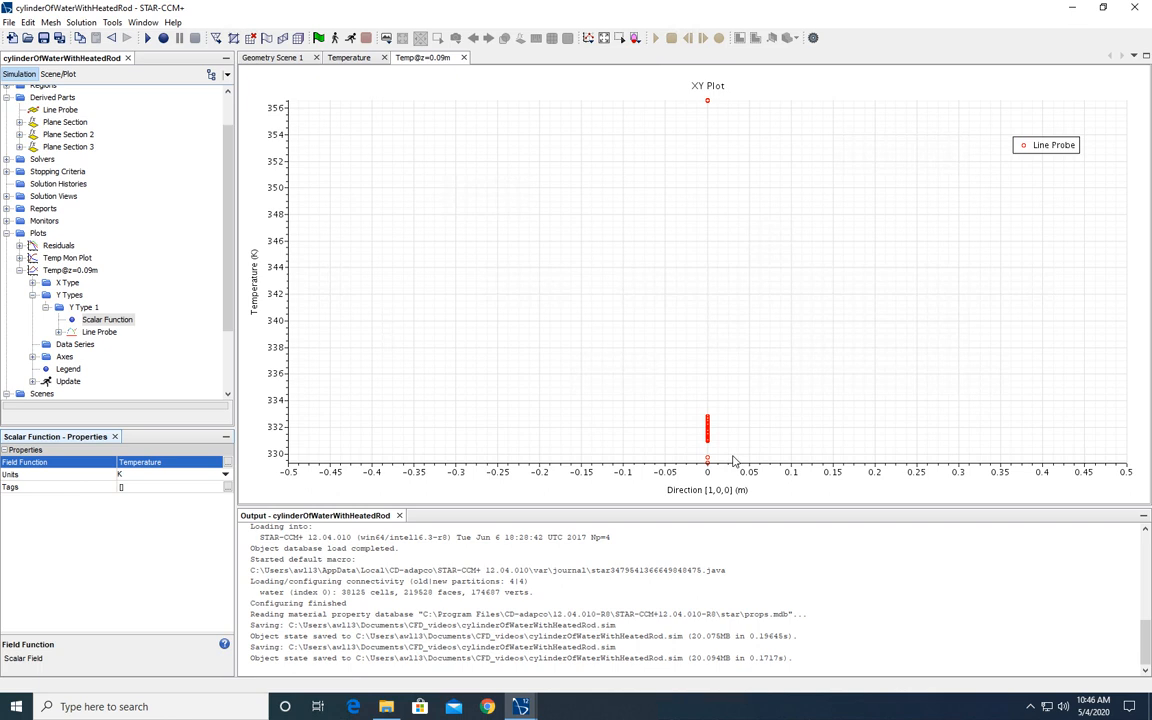
mouse_move(717, 222)
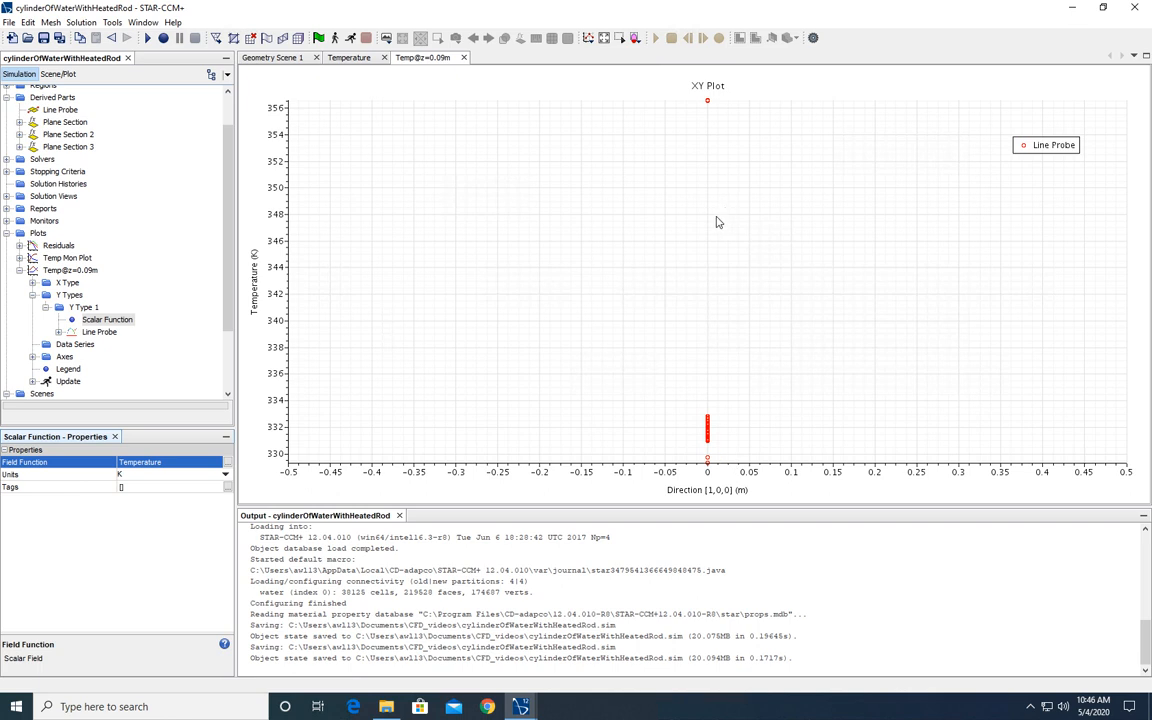
mouse_move(714, 490)
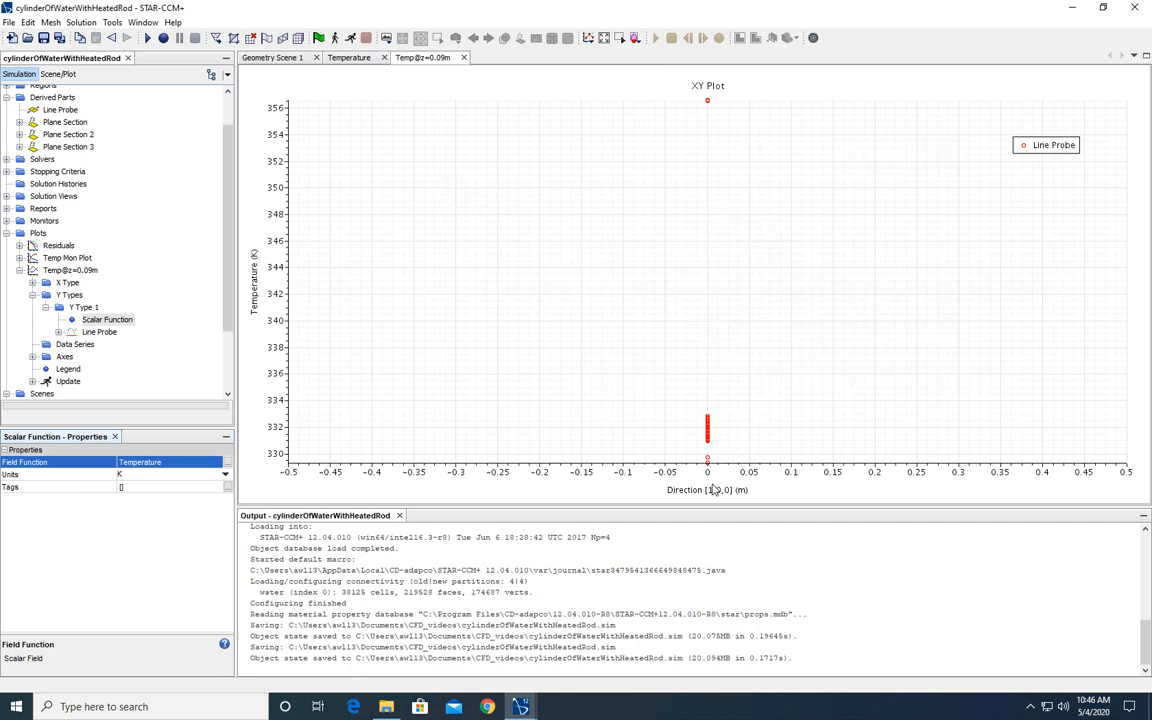
mouse_move(407, 479)
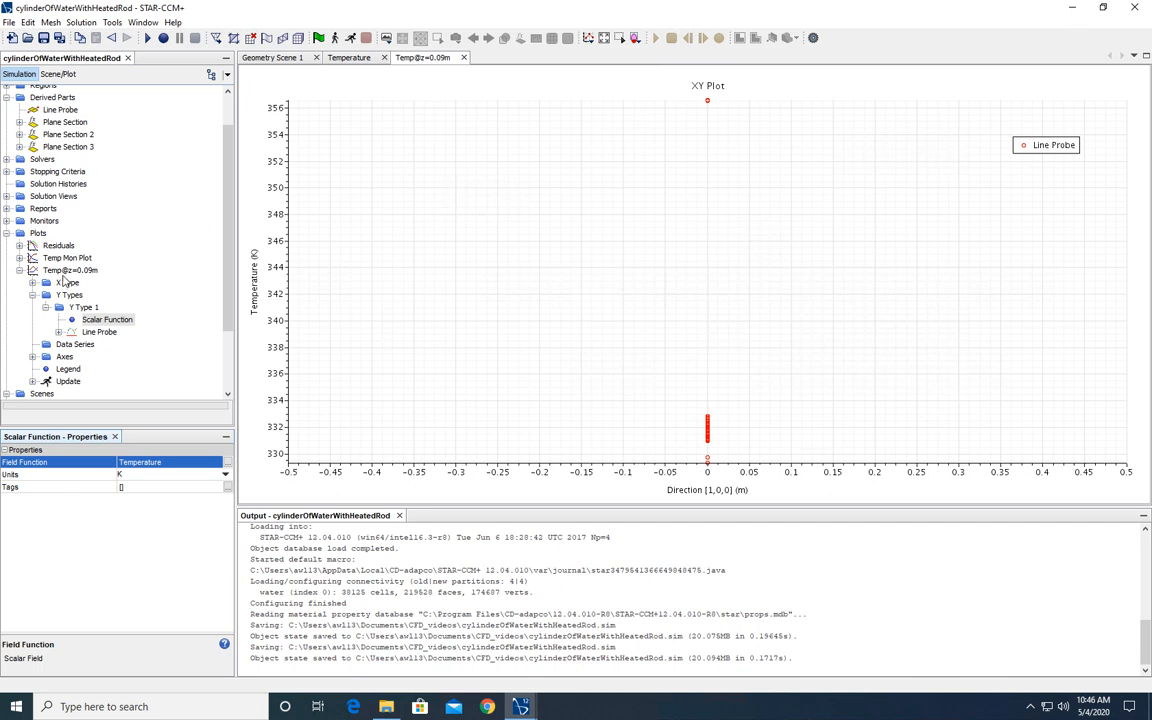
Step: Expand the plot's X Type to set its direction to [0, 1, 0]
left_click(68, 283)
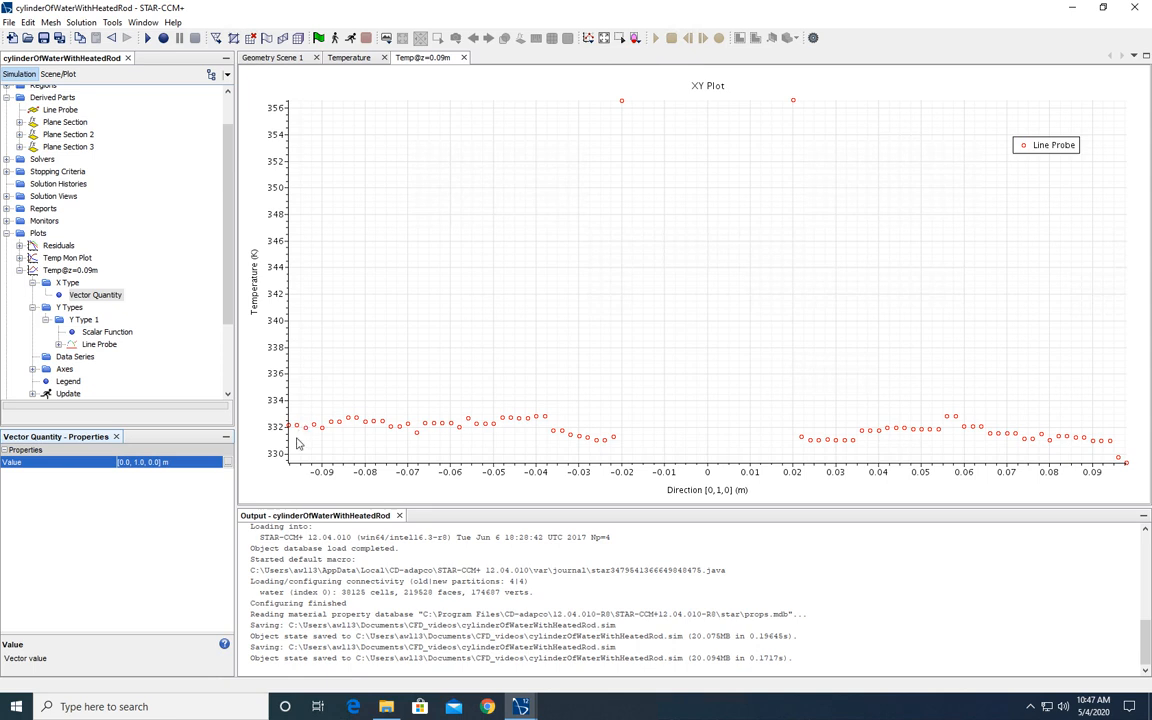
mouse_move(290, 432)
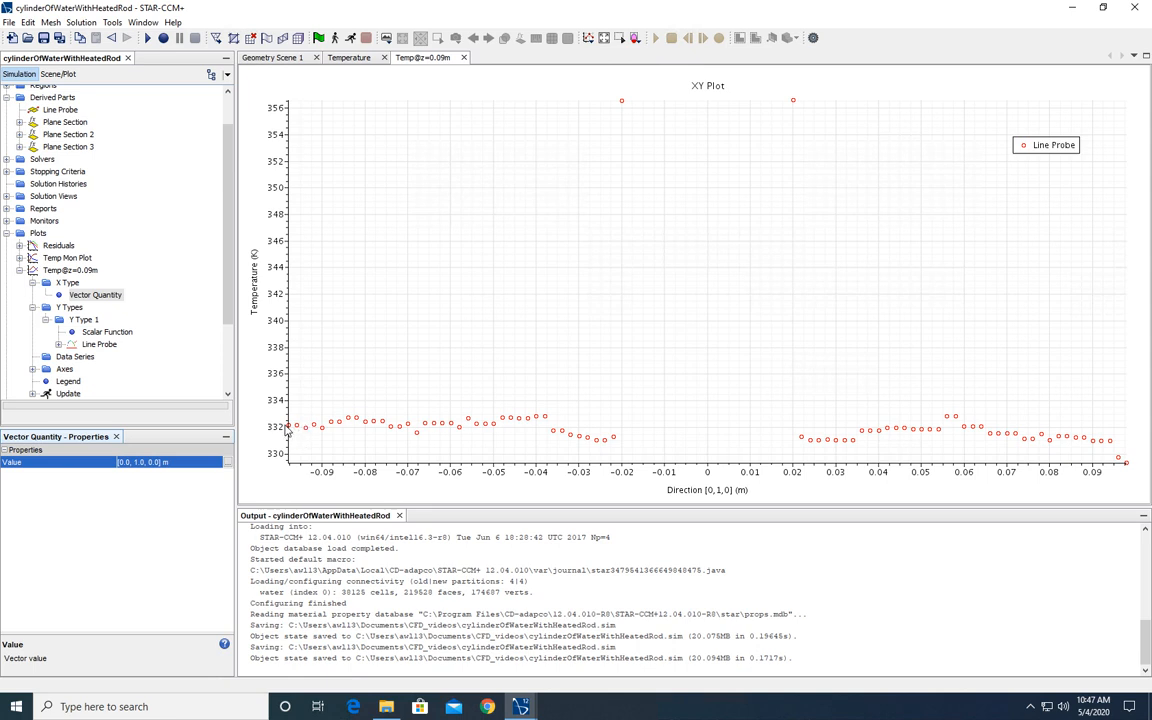
mouse_move(645, 408)
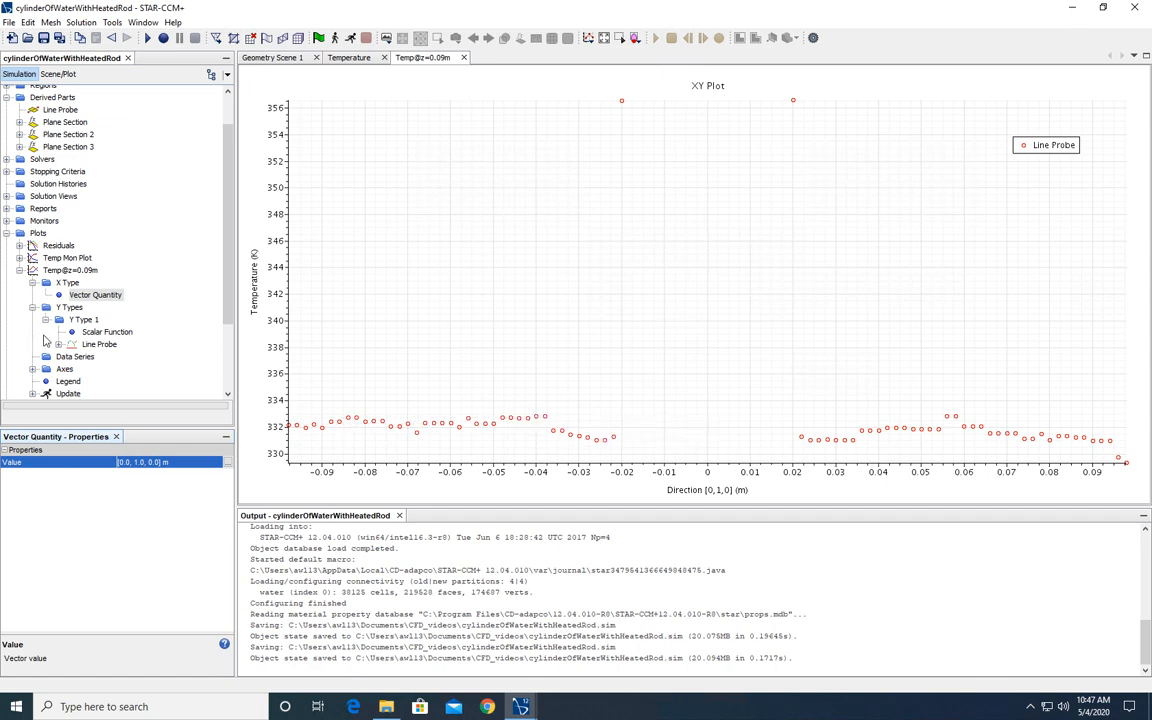
mouse_move(93, 294)
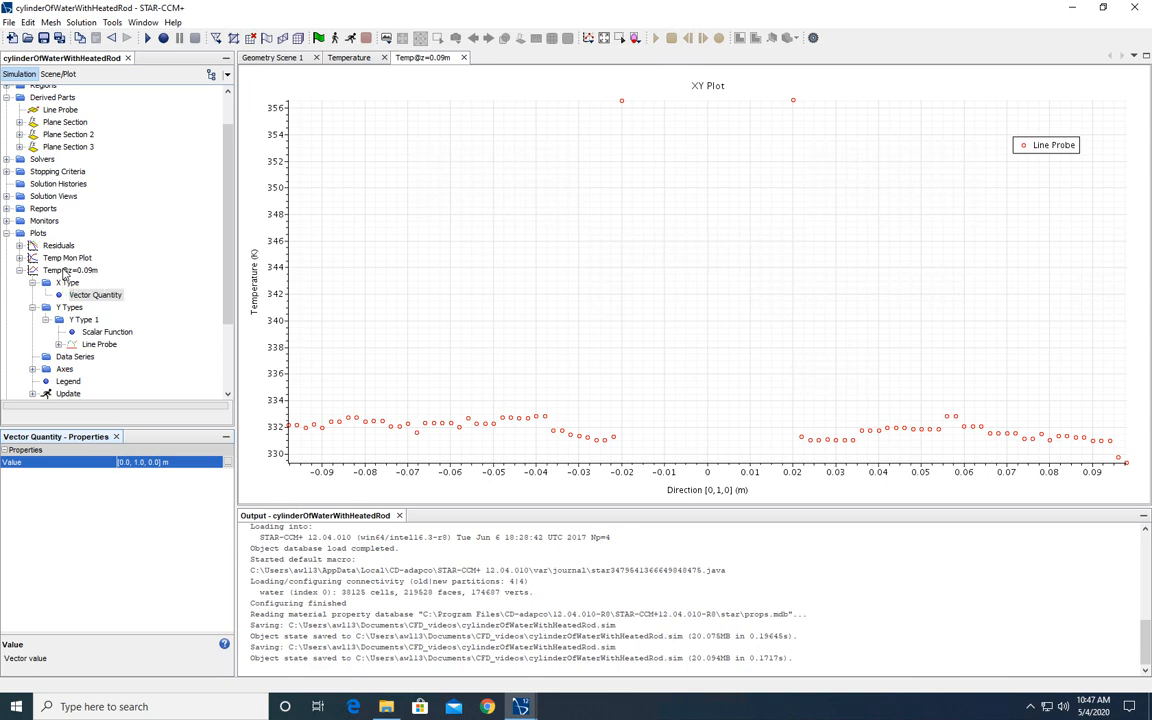
Step: Export the Temp@z=0.09m plot data to CFD_videos as Temp@z=0.09m CSV
left_click(70, 270)
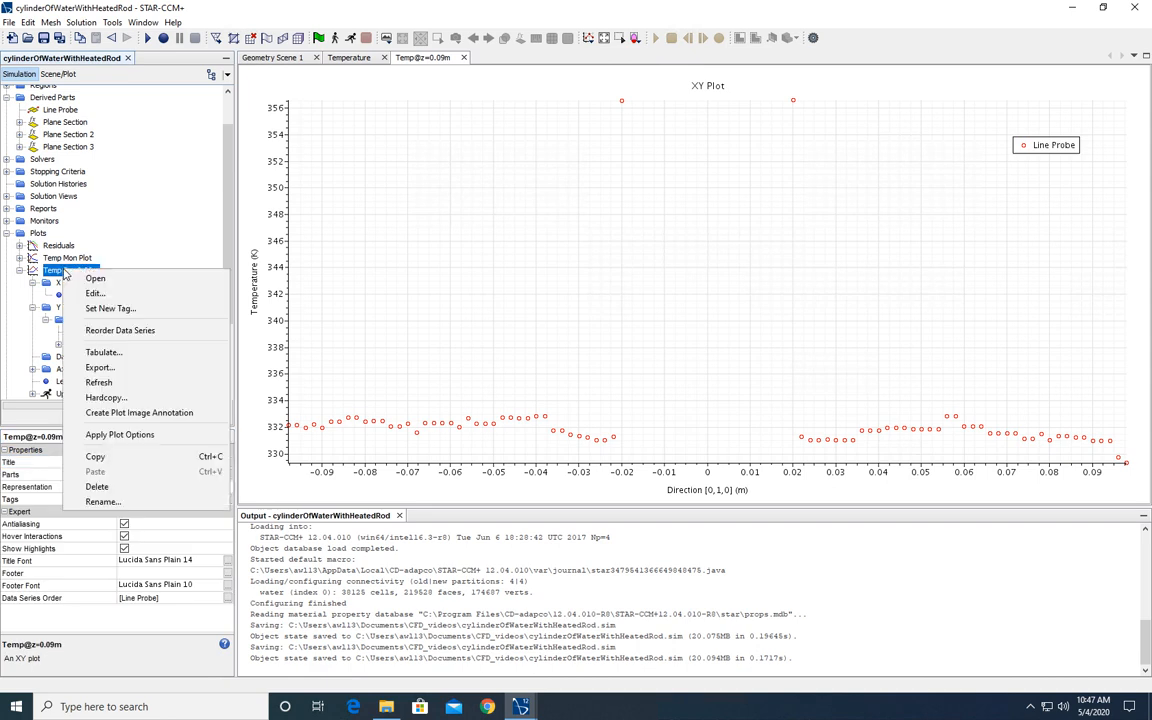
left_click(99, 367)
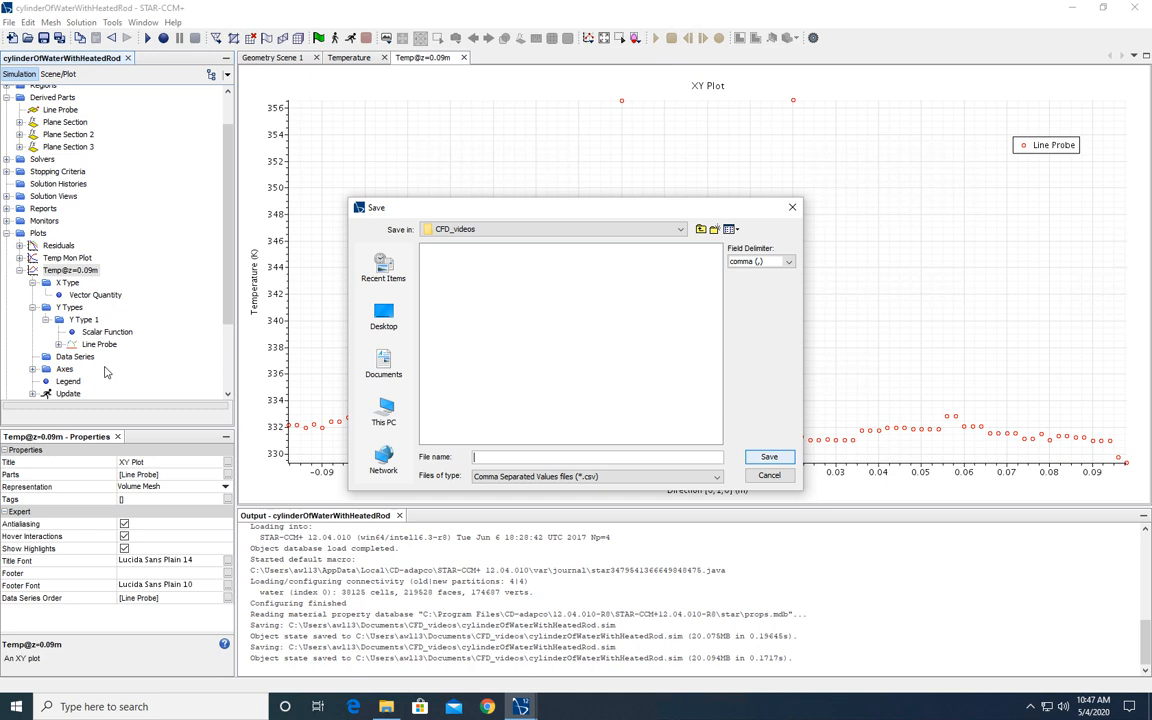
mouse_move(688, 406)
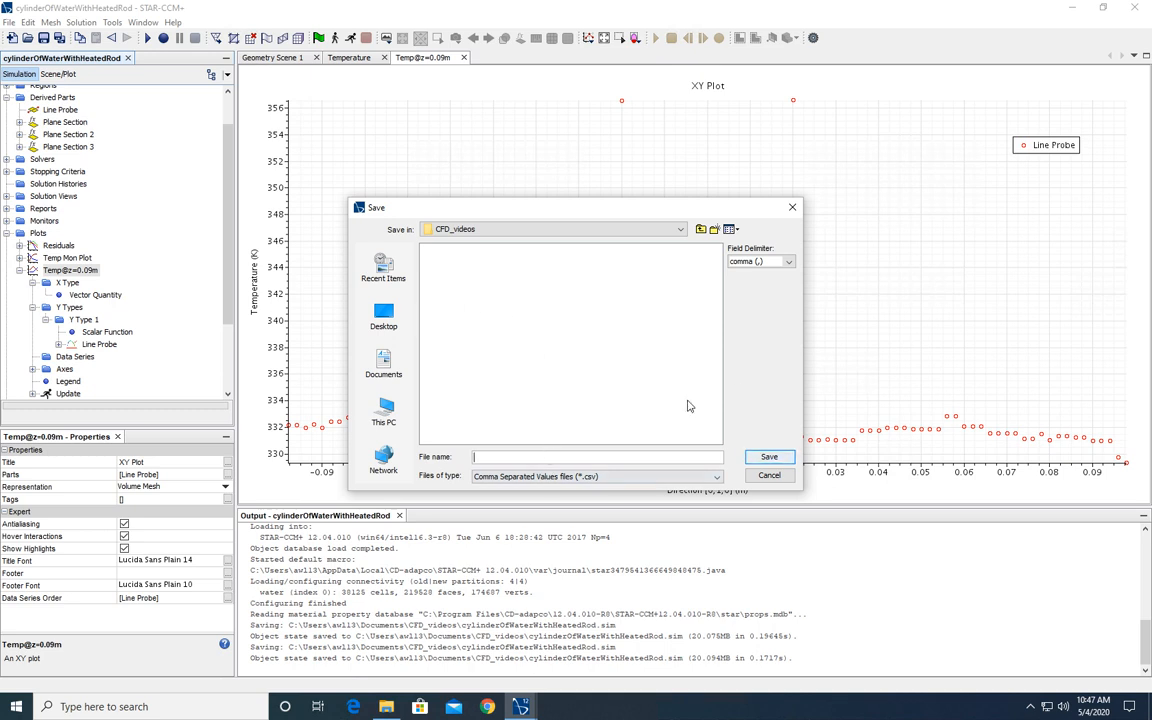
mouse_move(736, 391)
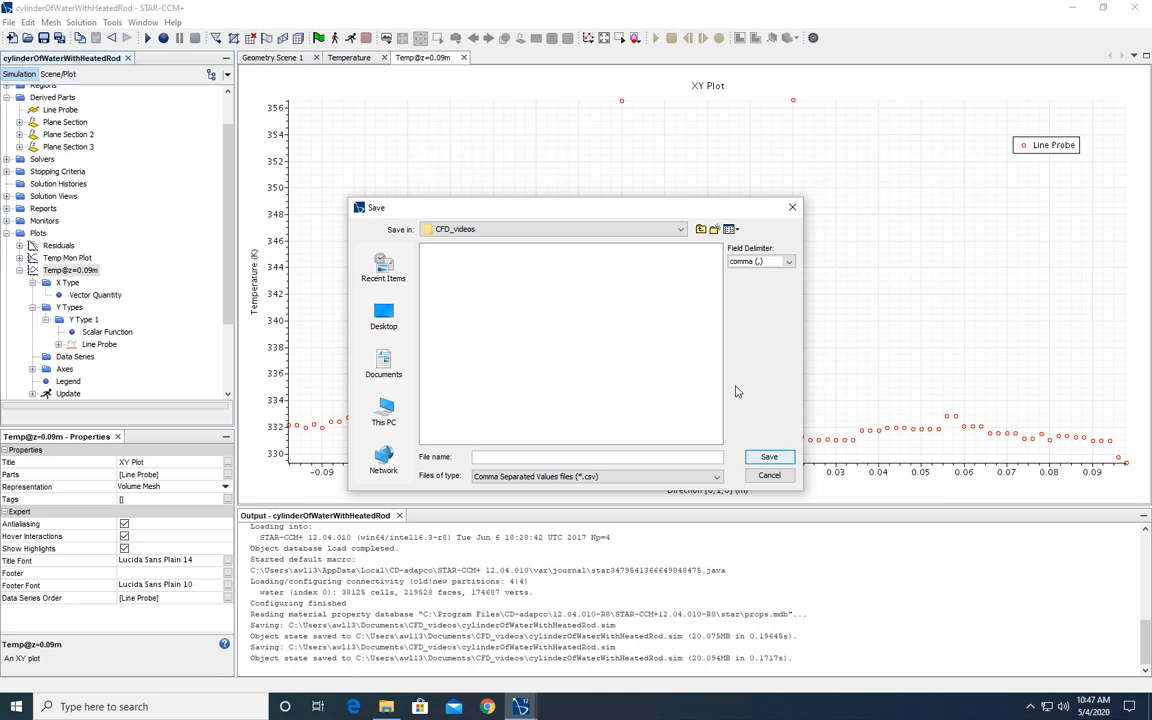
type("Te")
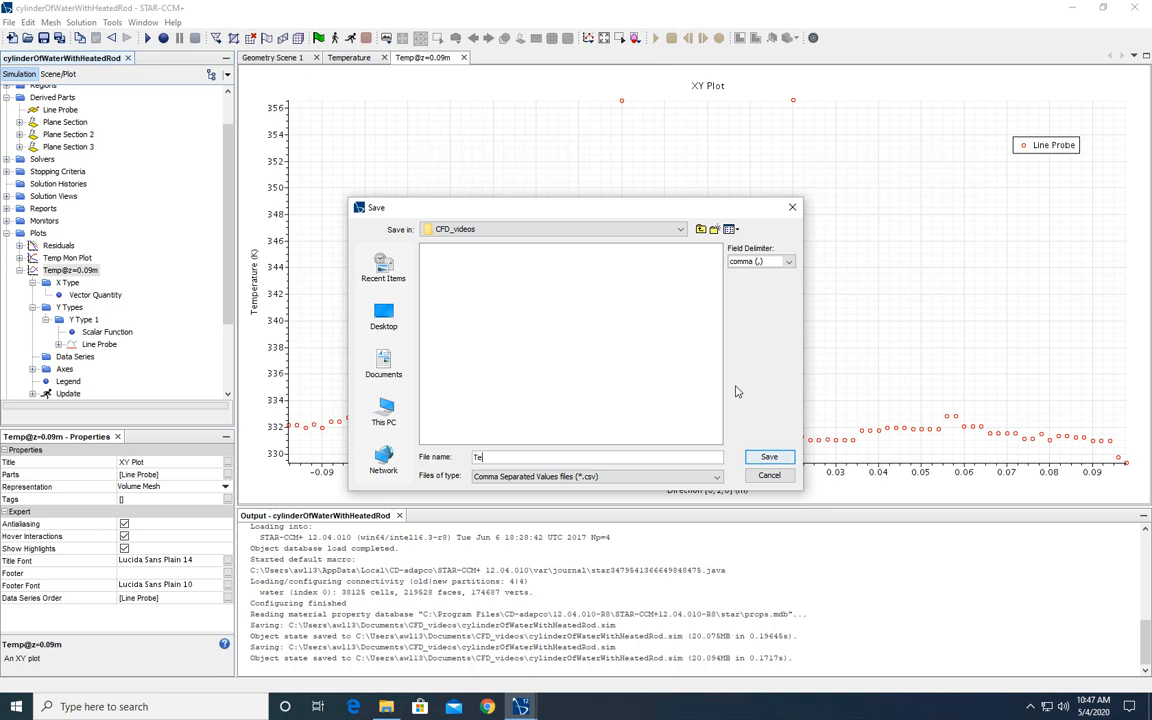
type("mp@")
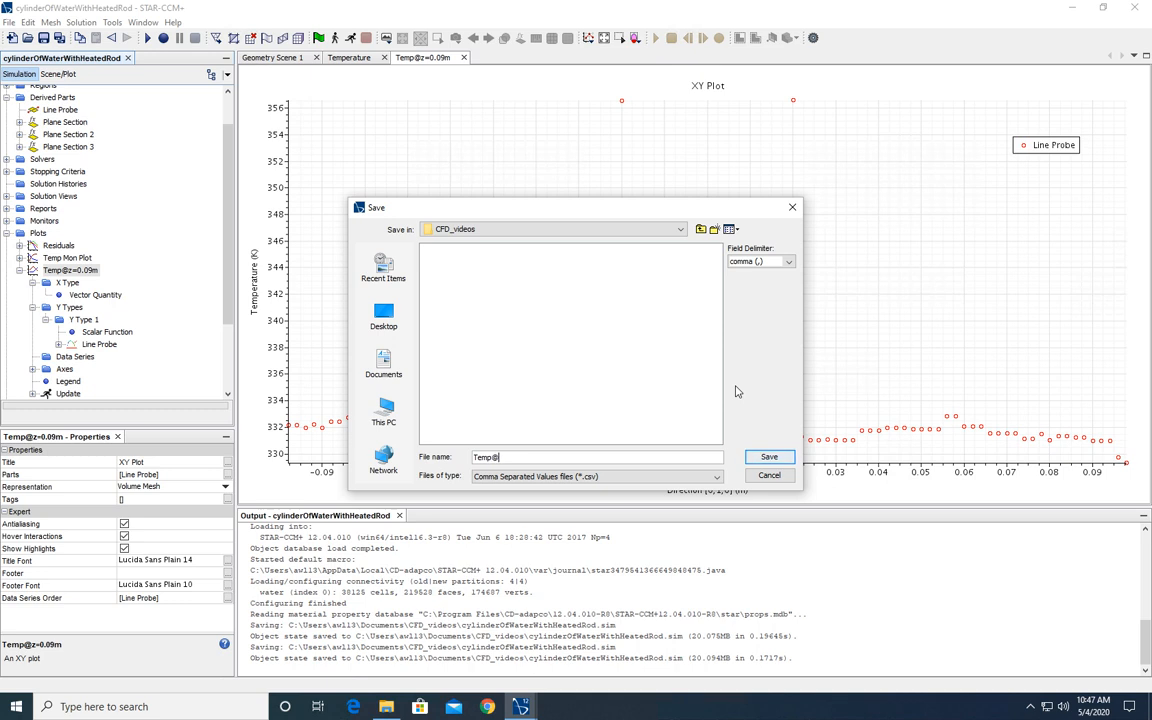
type("z=")
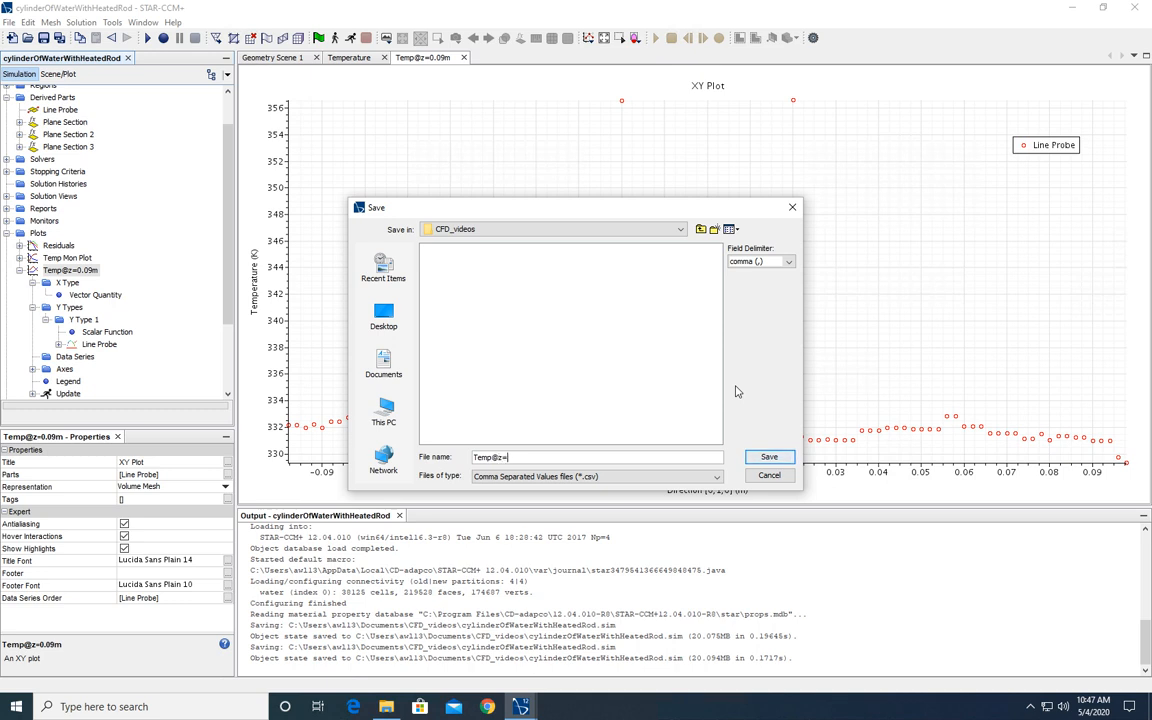
type("0.09m")
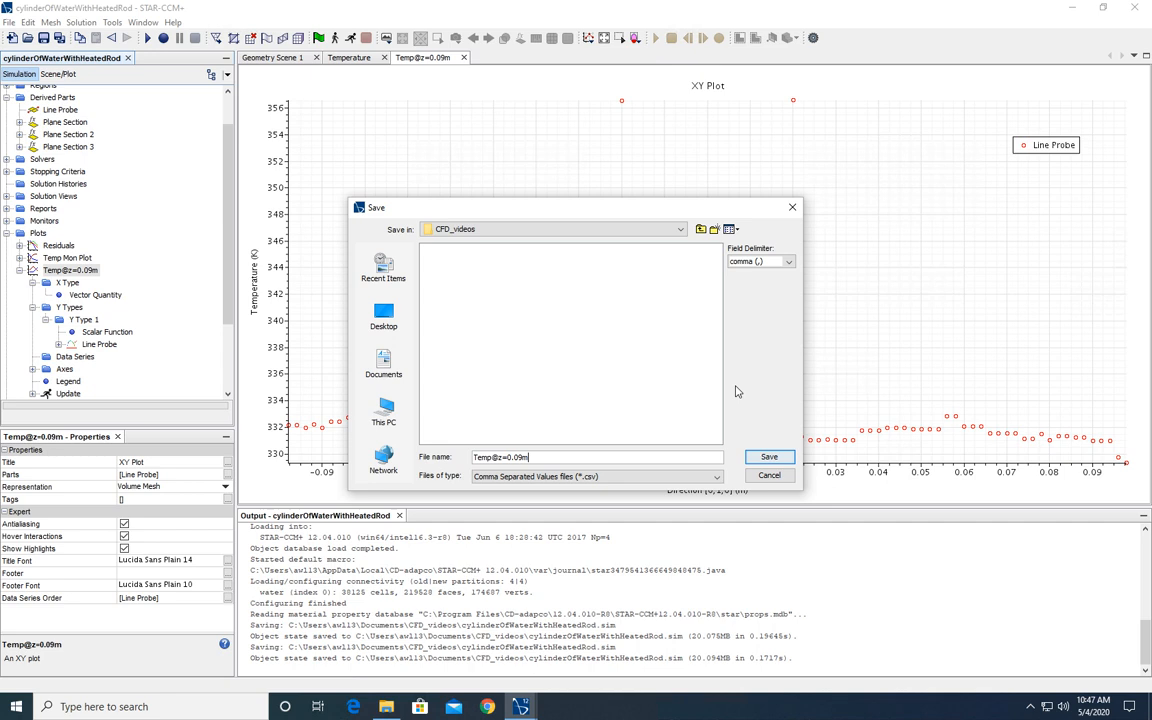
left_click(768, 457)
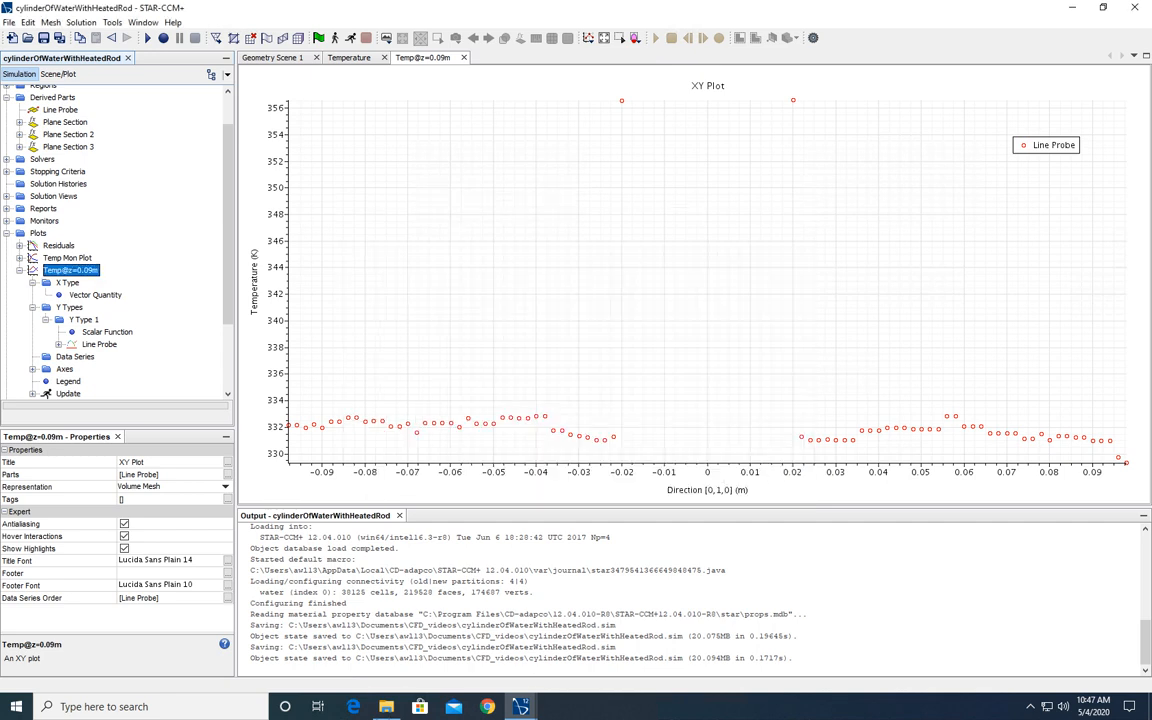
mouse_move(474, 393)
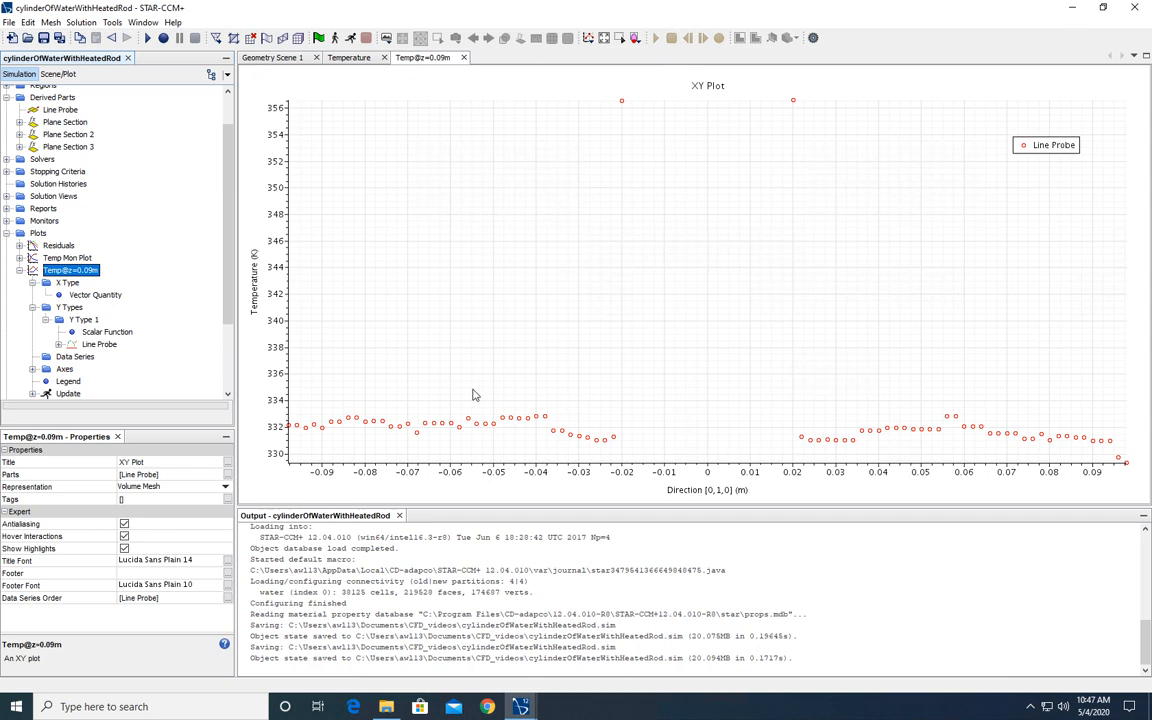
mouse_move(678, 118)
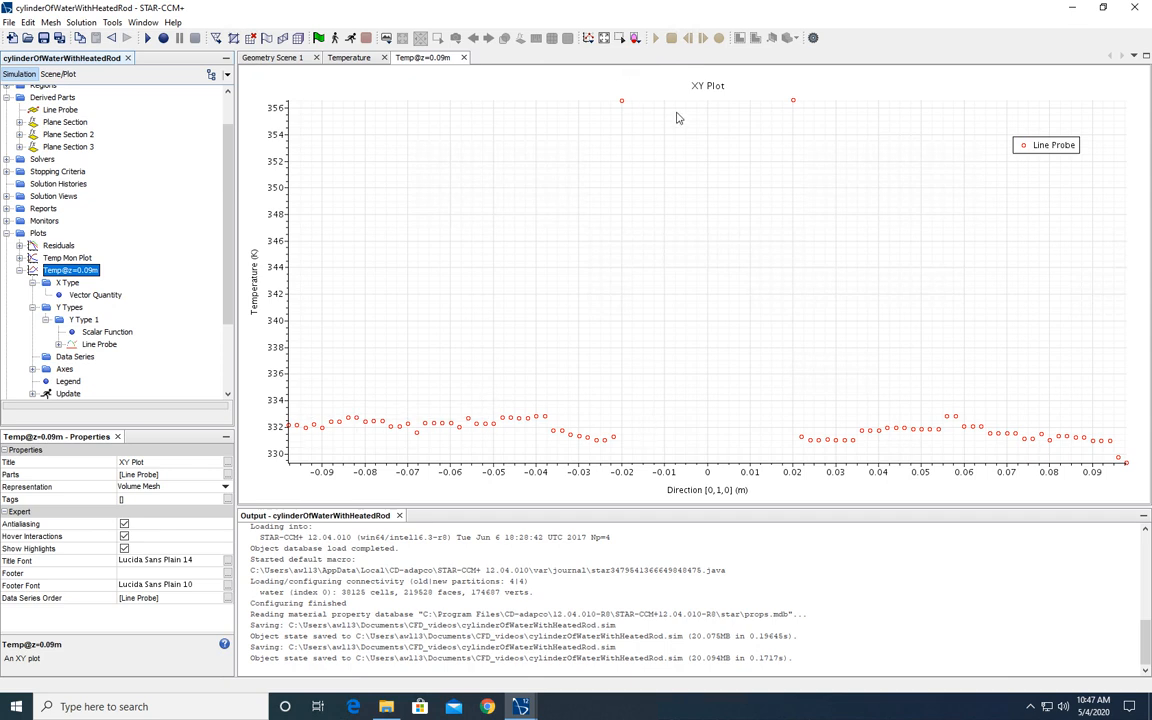
mouse_move(700, 141)
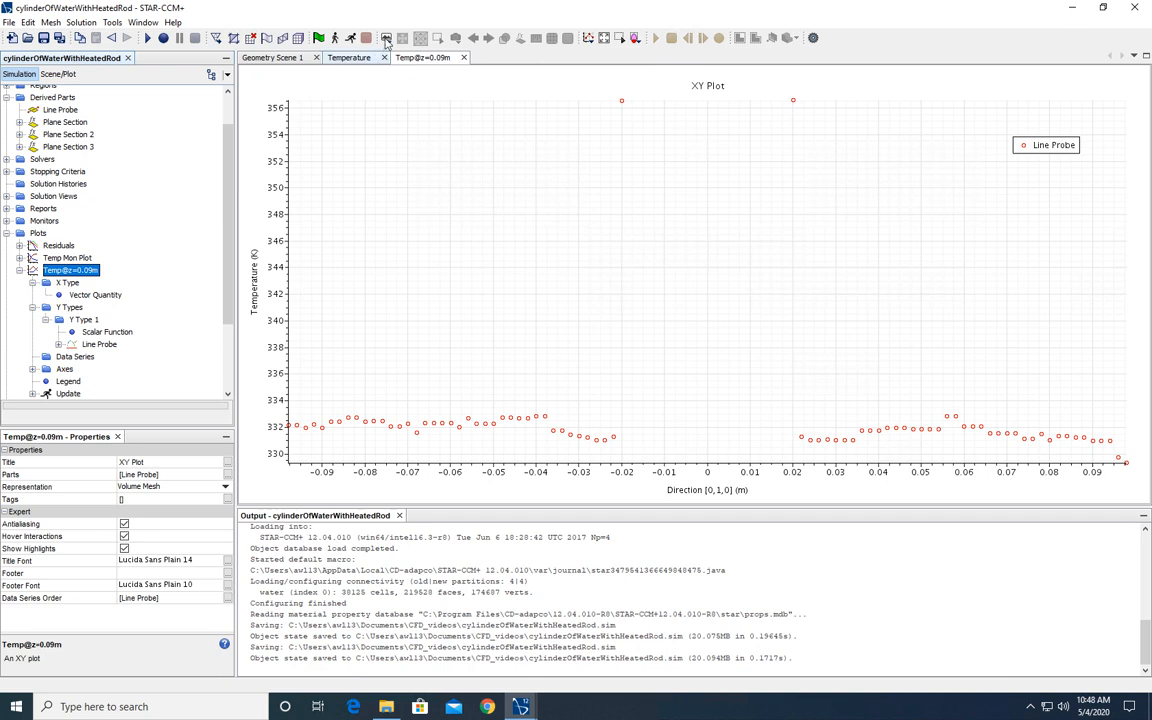
mouse_move(367, 38)
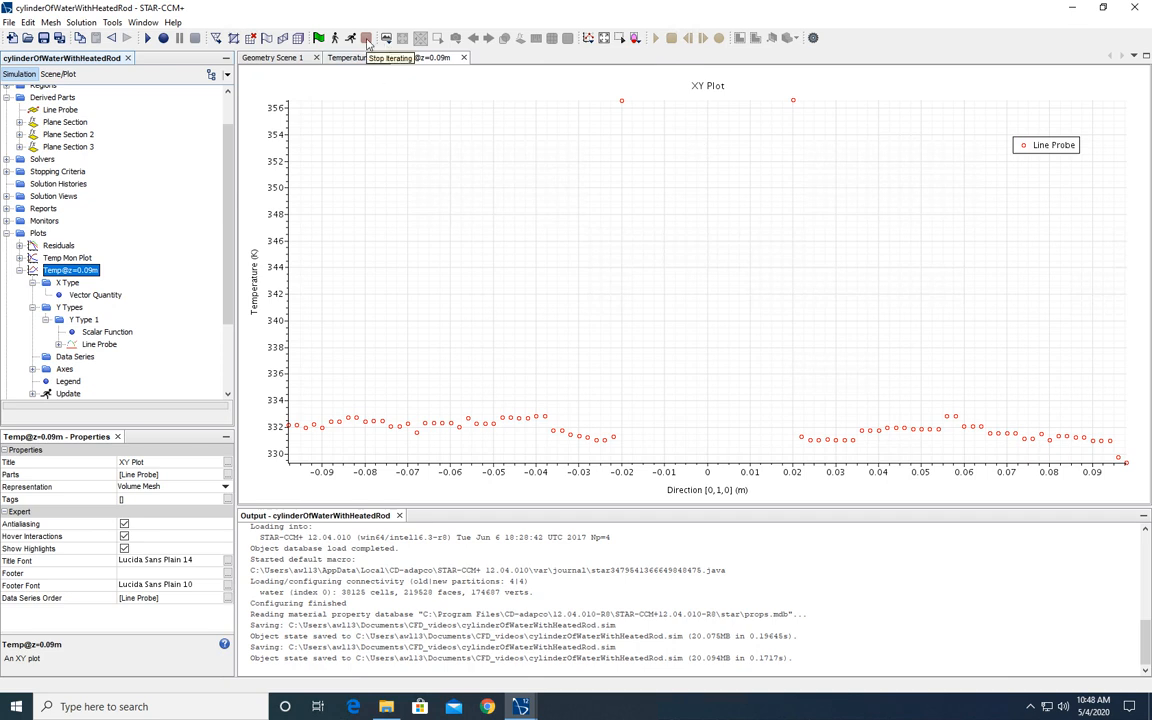